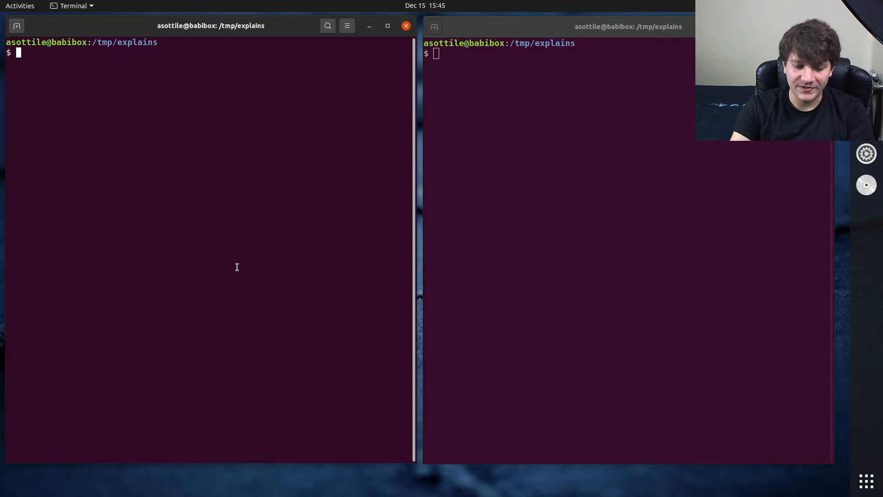
Step: Create the nested trees foo/bar/baz and a/b/c in /tmp/explains with mkdir -p
text(mk)
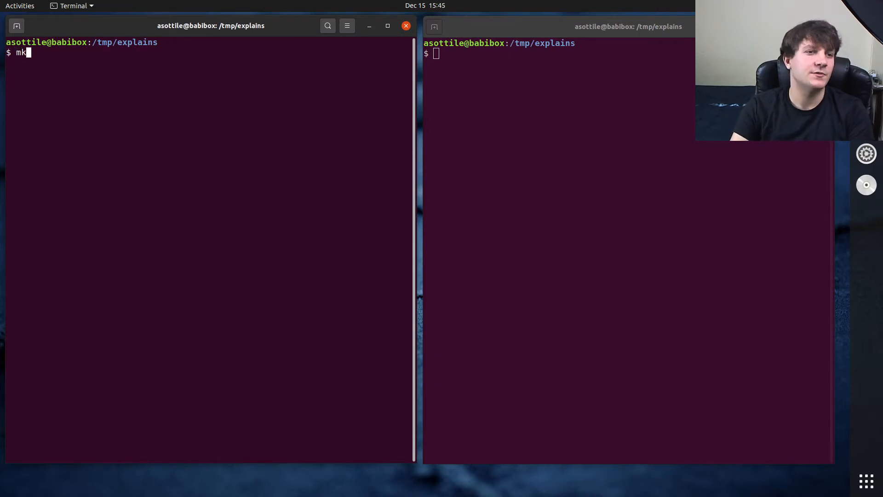
text(dir -p foo)
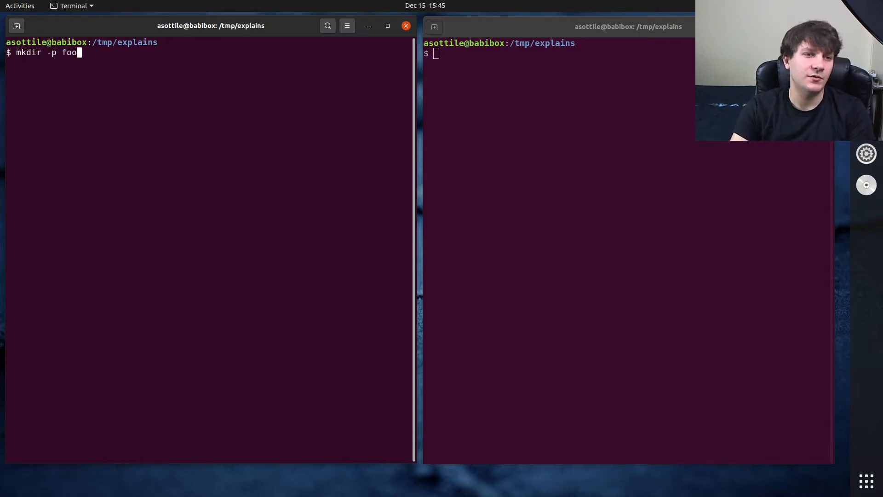
text(/bar/baz)
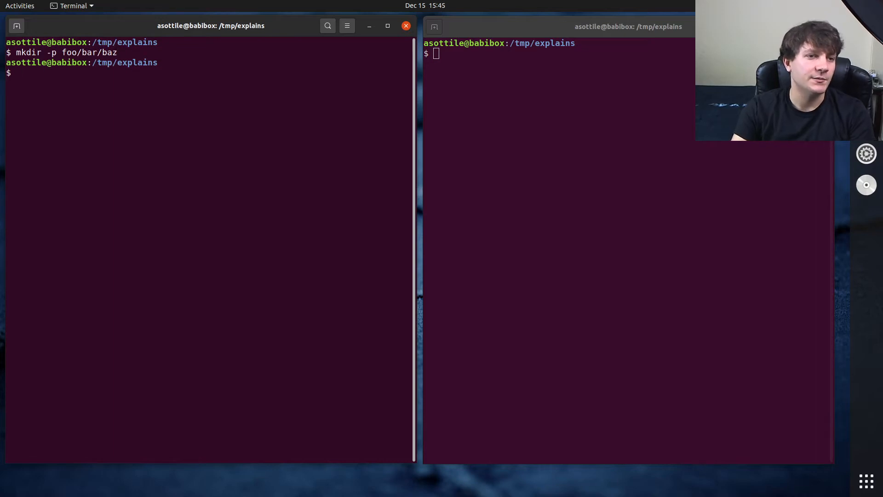
text(mkdir -p a/b/)
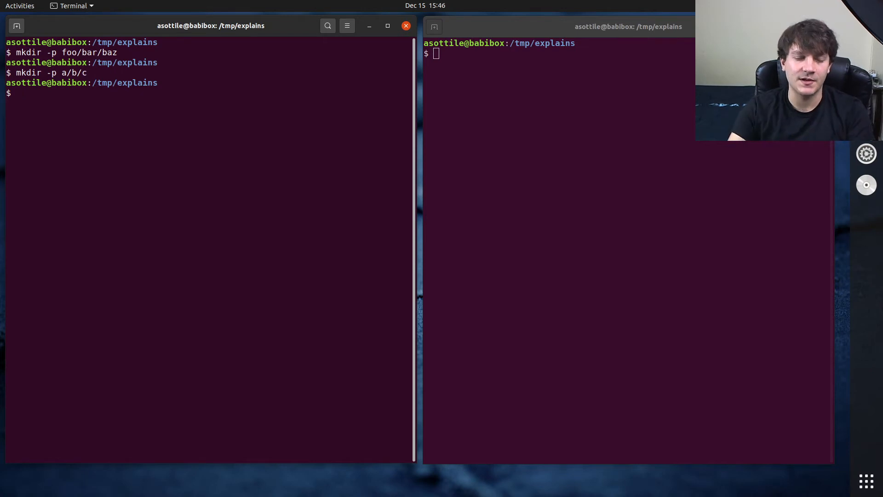
Step: Enter foo/bar/baz, create the empty file foo, and cd back up to /tmp/explains
text(cd foo/bar/baz)
text(cd ../../../)
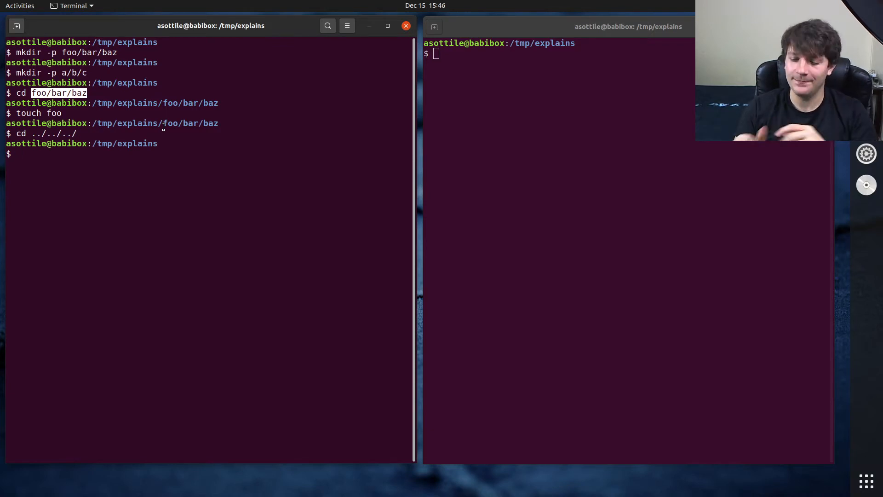
Step: Push into foo/bar/baz with pushd and create the empty file wat there
text(pushd)
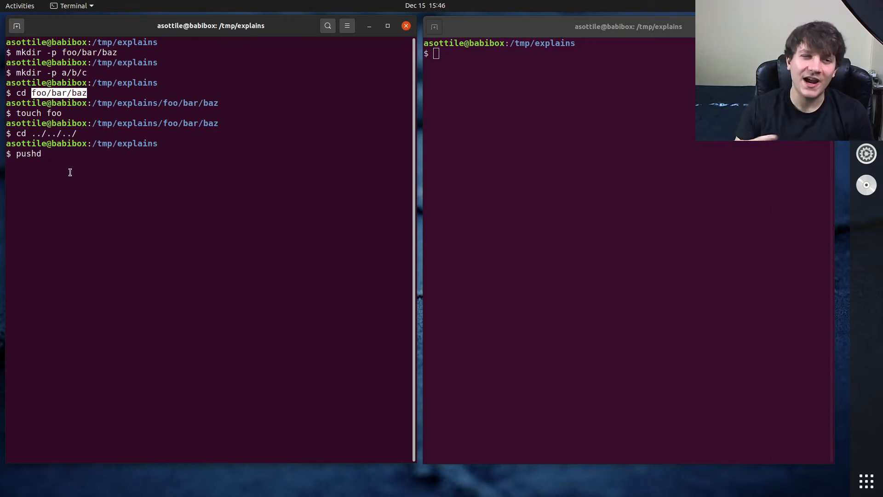
text(" ")
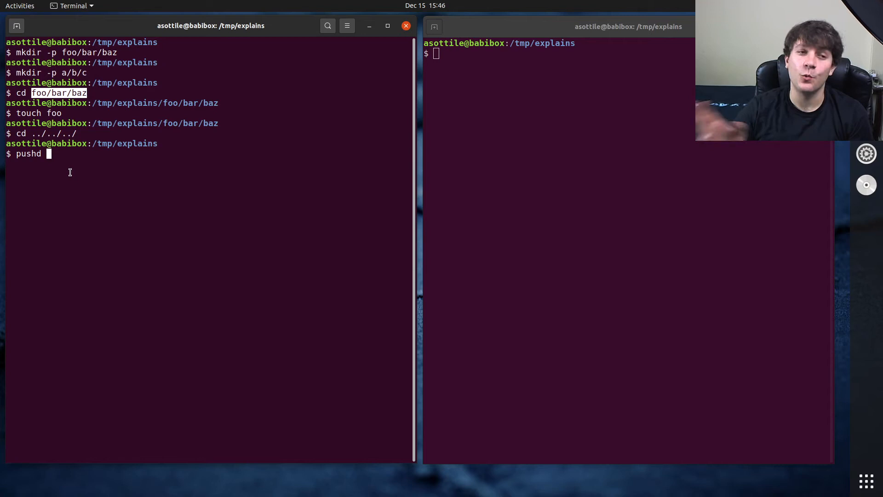
text(foo/bar/baz/)
text(ls)
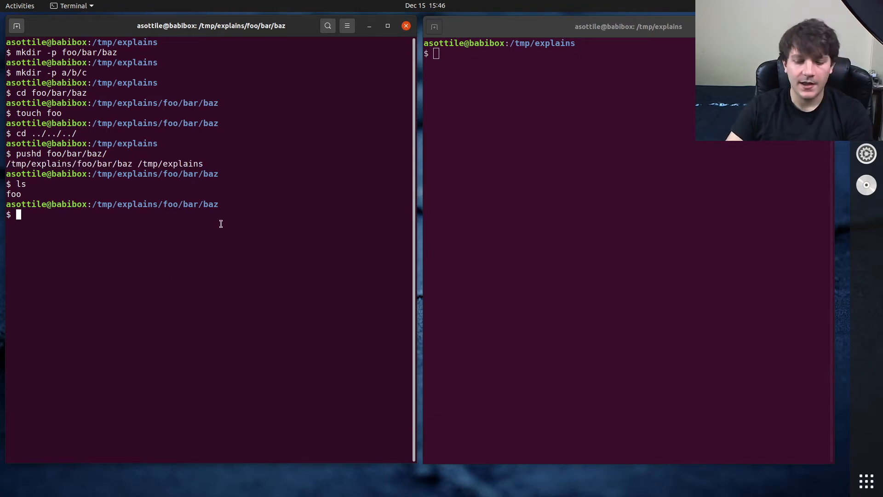
text(touch wat)
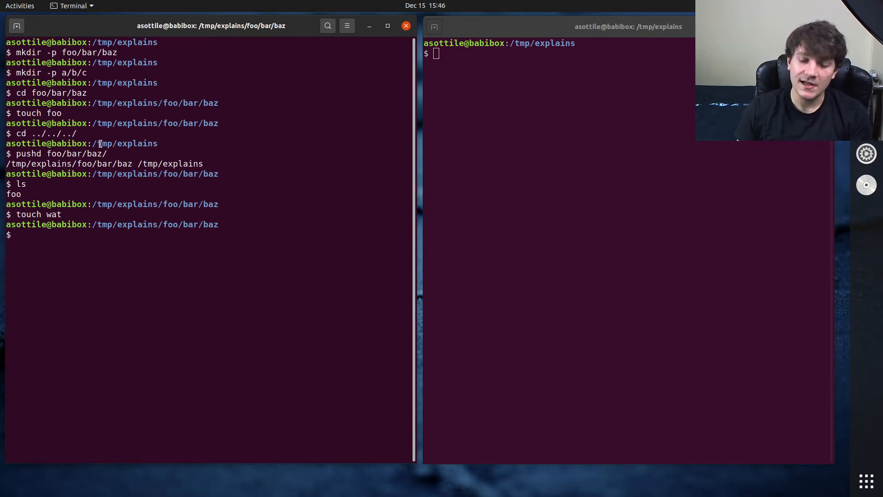
Step: Run popd to return from the stack to /tmp/explains
text(popd)
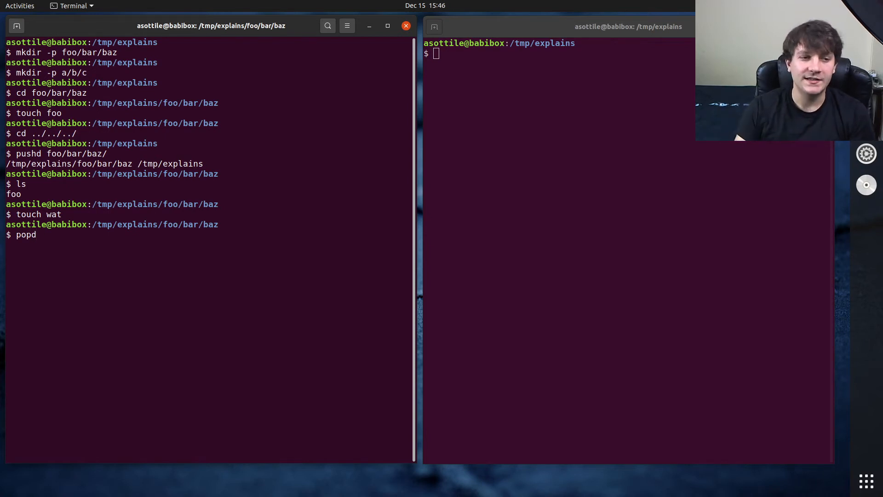
key(Return)
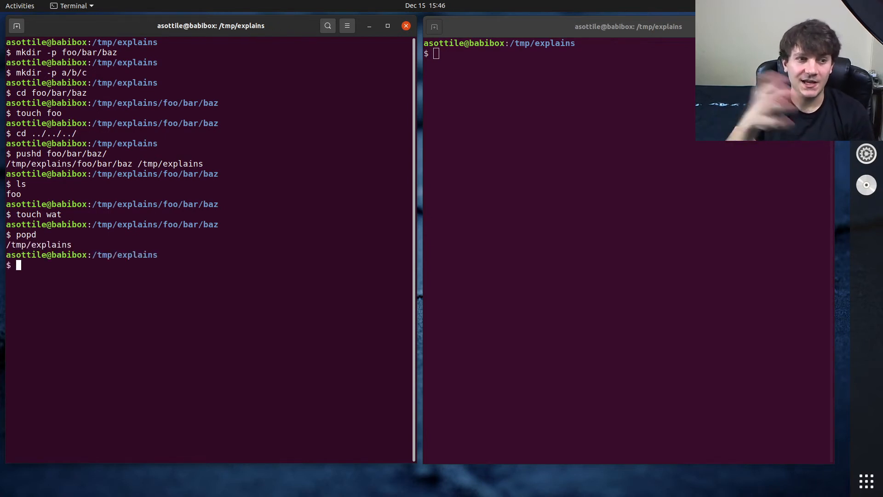
double_click(125, 255)
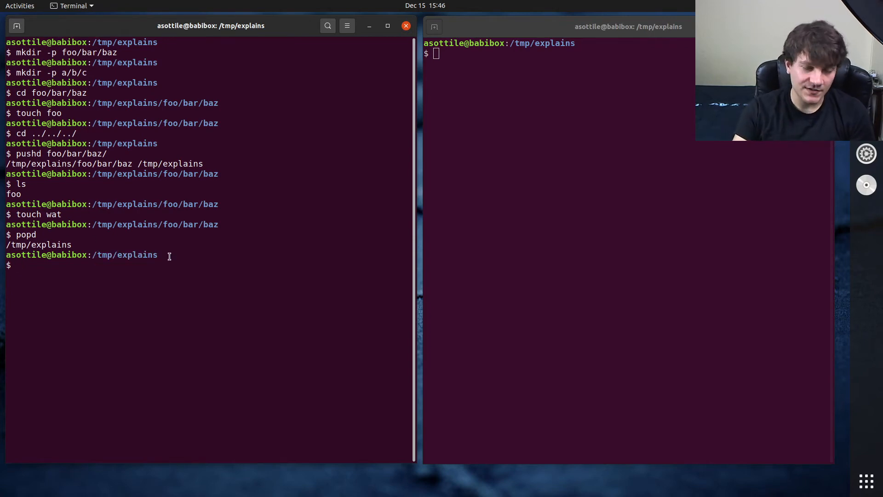
Step: Push into foo writing 'hi' to file f, then into bar creating file 2
text(pushd)
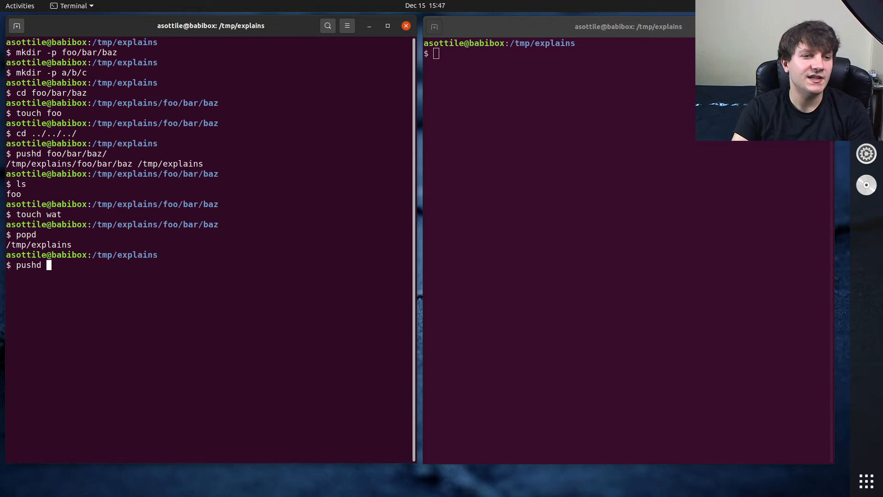
text(foo)
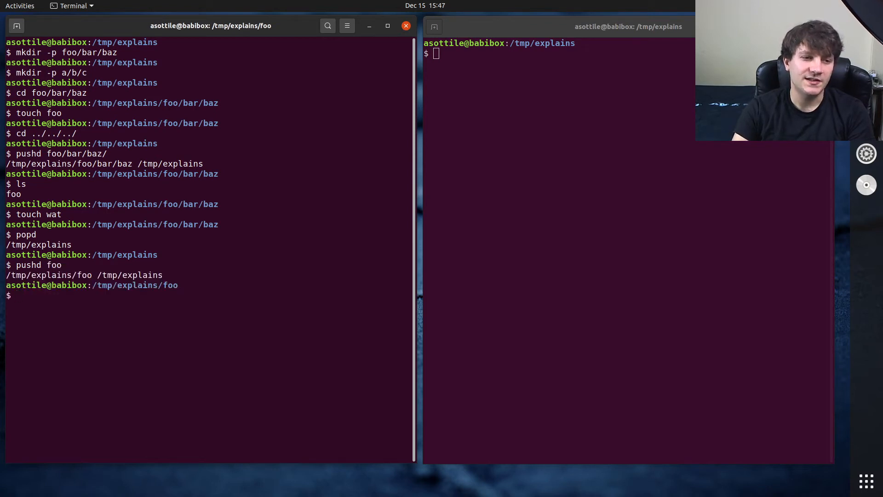
text(echo hi)
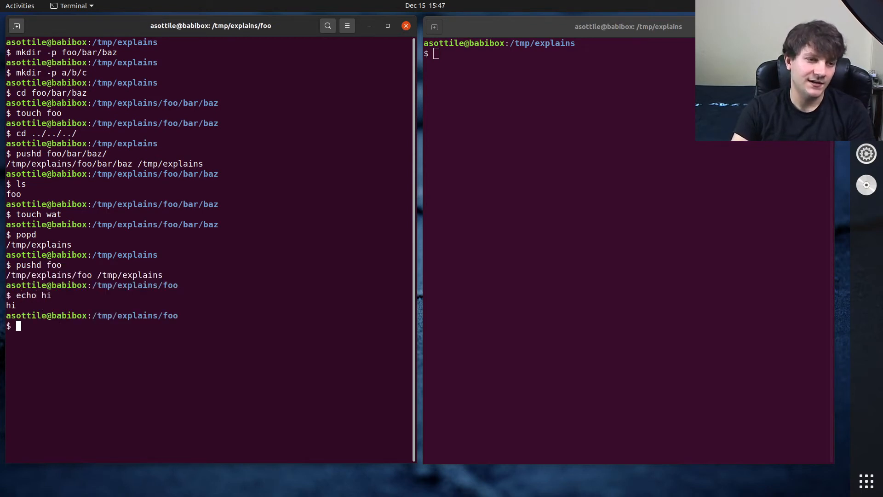
text(echo hi > f)
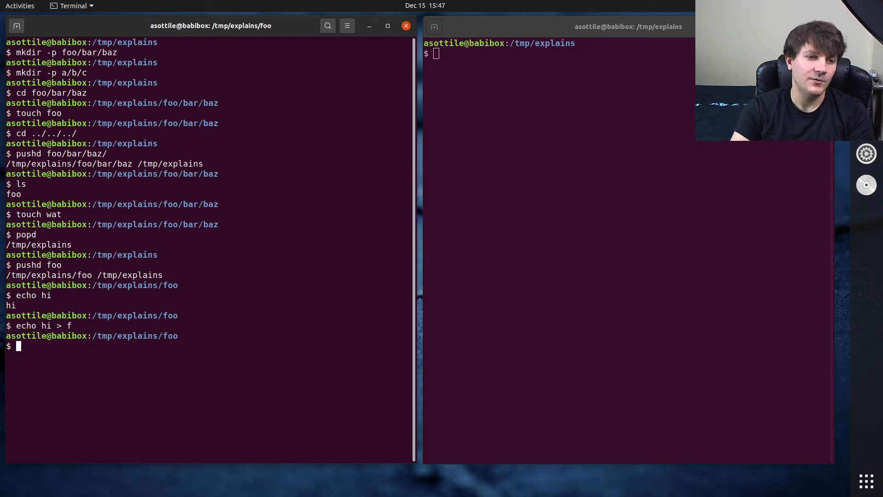
text(pushd bar)
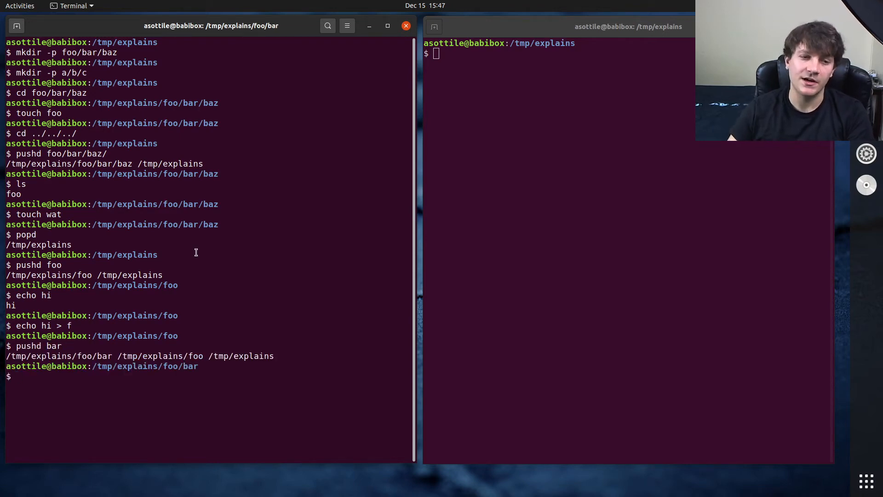
double_click(160, 355)
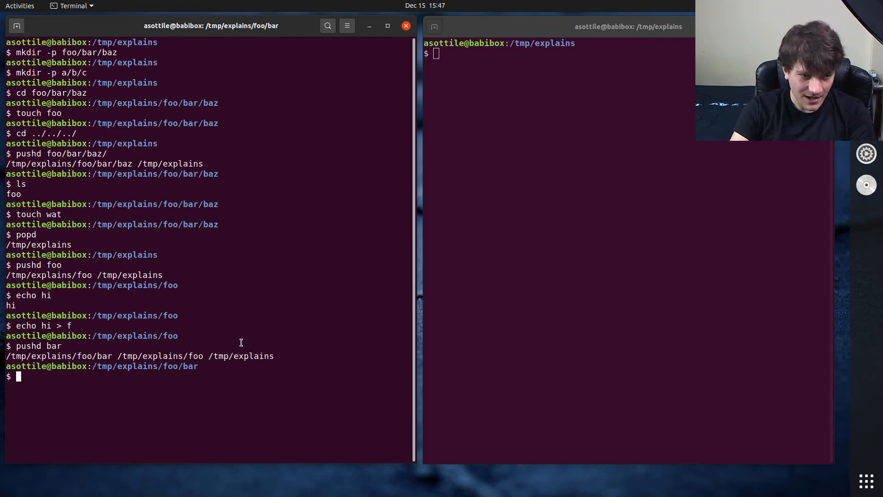
text(touch)
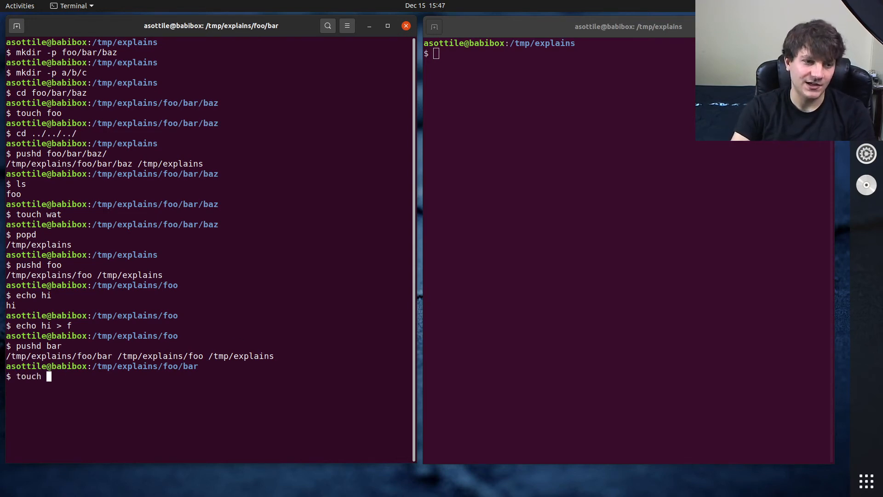
Step: Push into baz and then /tmp/explains/a/b/c, creating file d there
text(pushd baz)
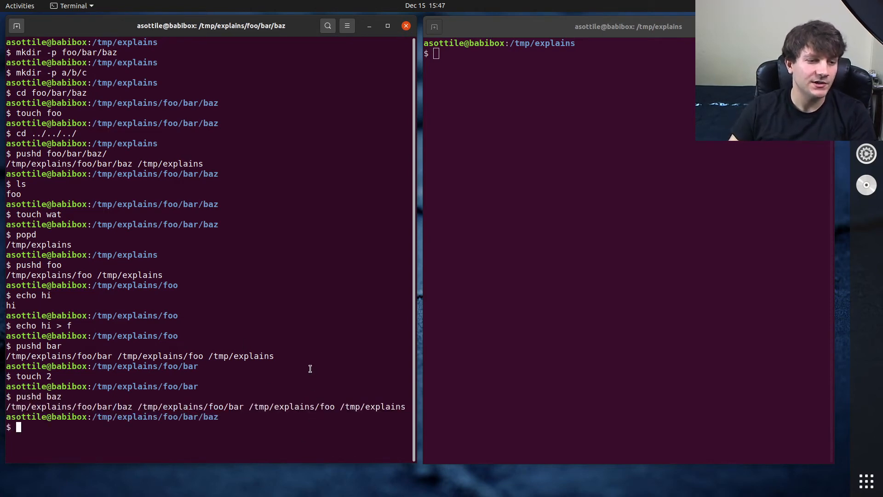
text(pushd)
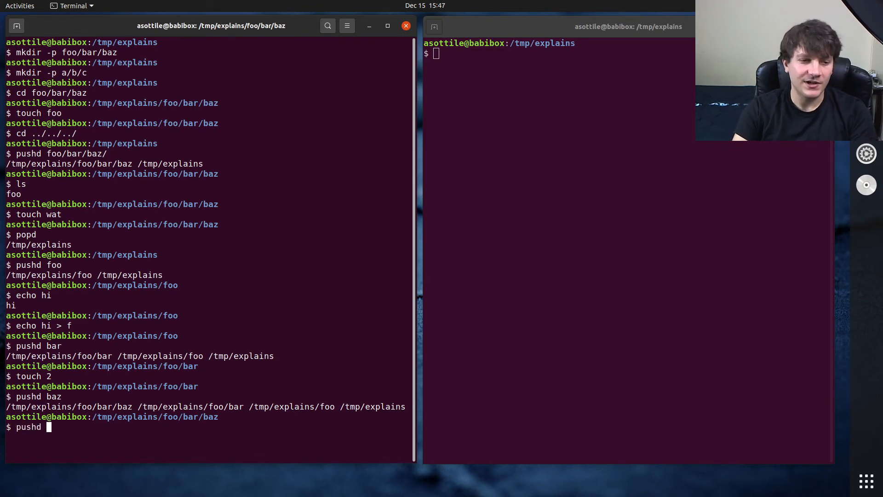
text(/tmp/explains/a/b/c/)
text(touch d)
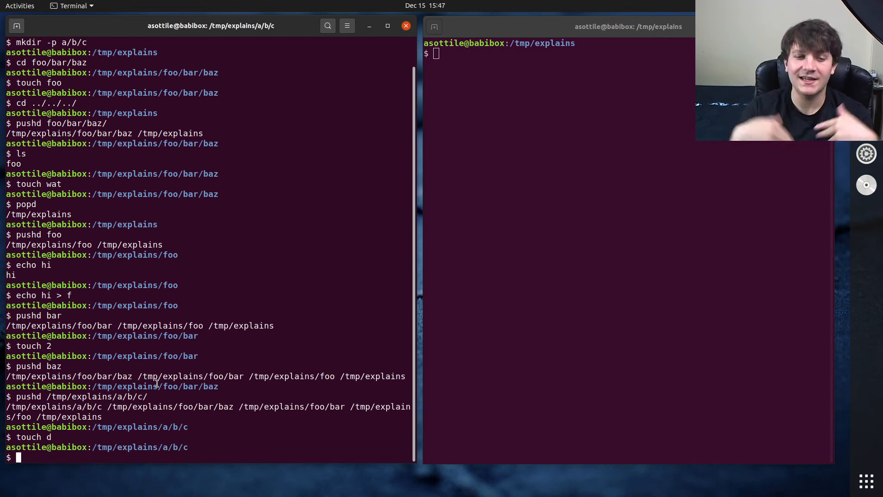
text(pushd)
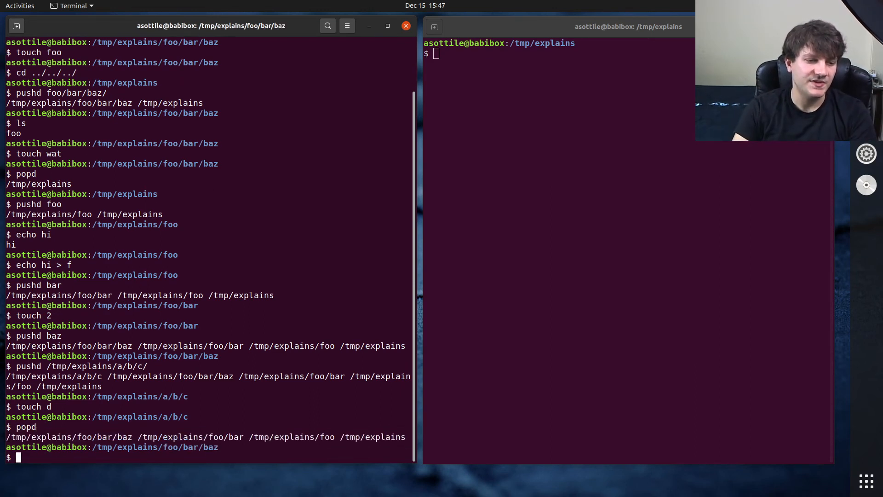
Step: Run popd repeatedly back to /tmp/explains until bash reports 'directory stack empty'
double_click(155, 448)
text(pod)
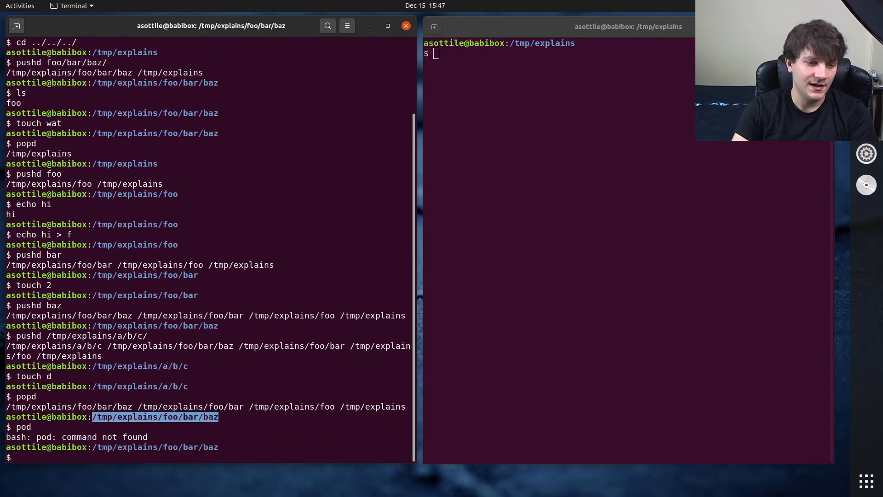
text(popd)
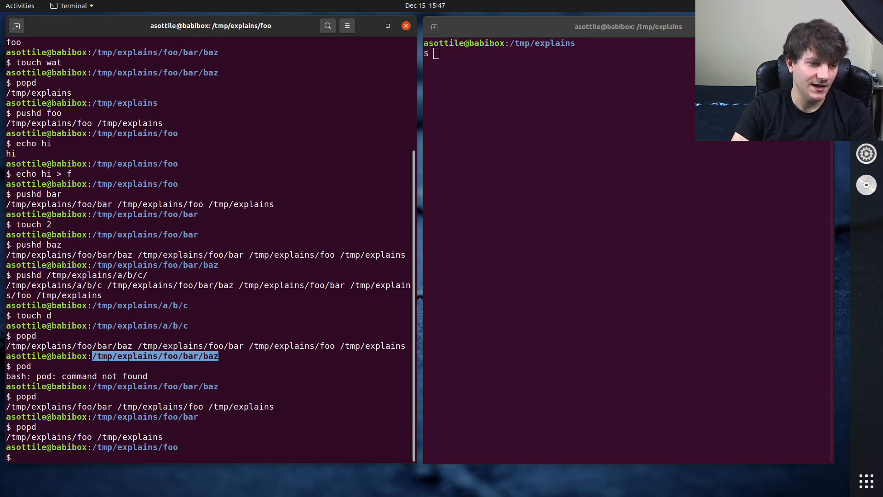
key(Return)
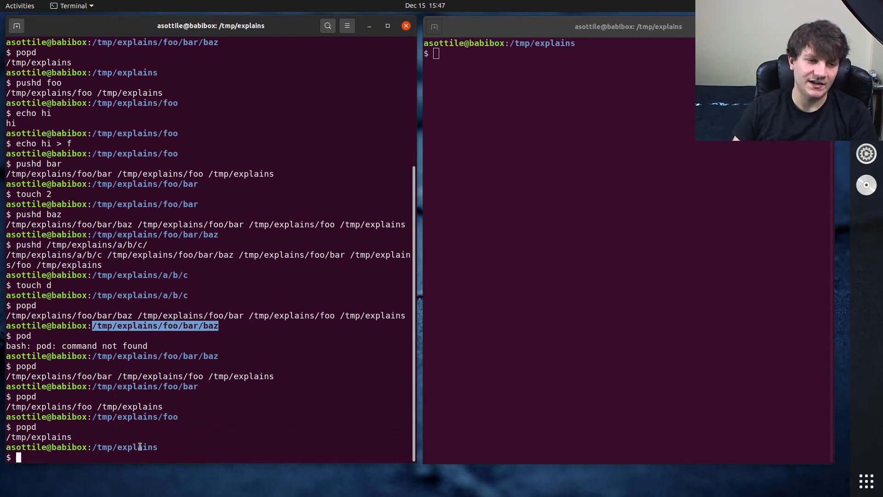
text(popd)
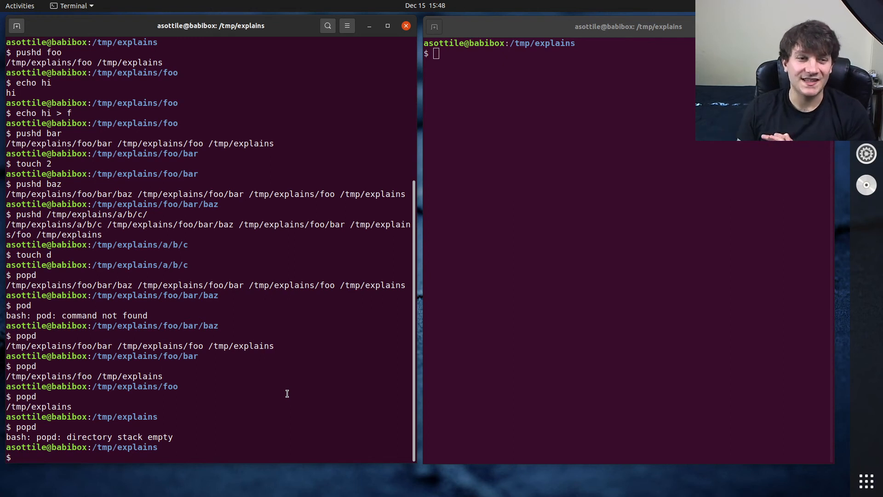
mouse_move(17, 457)
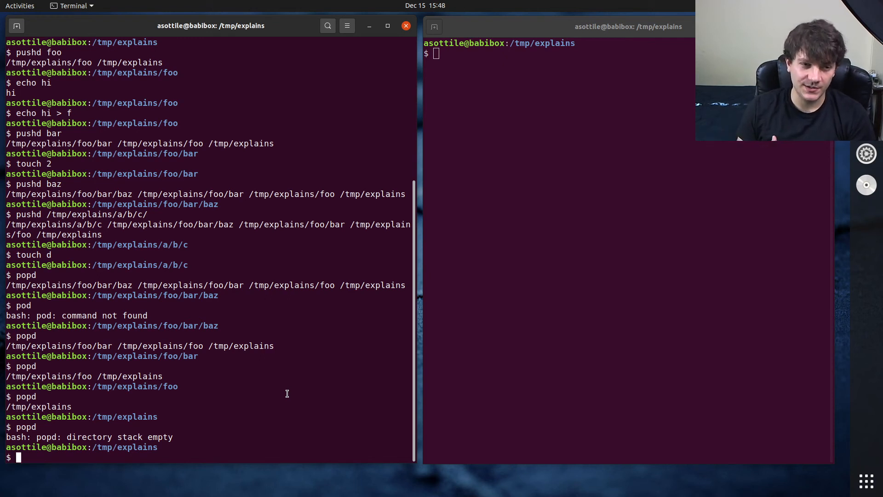